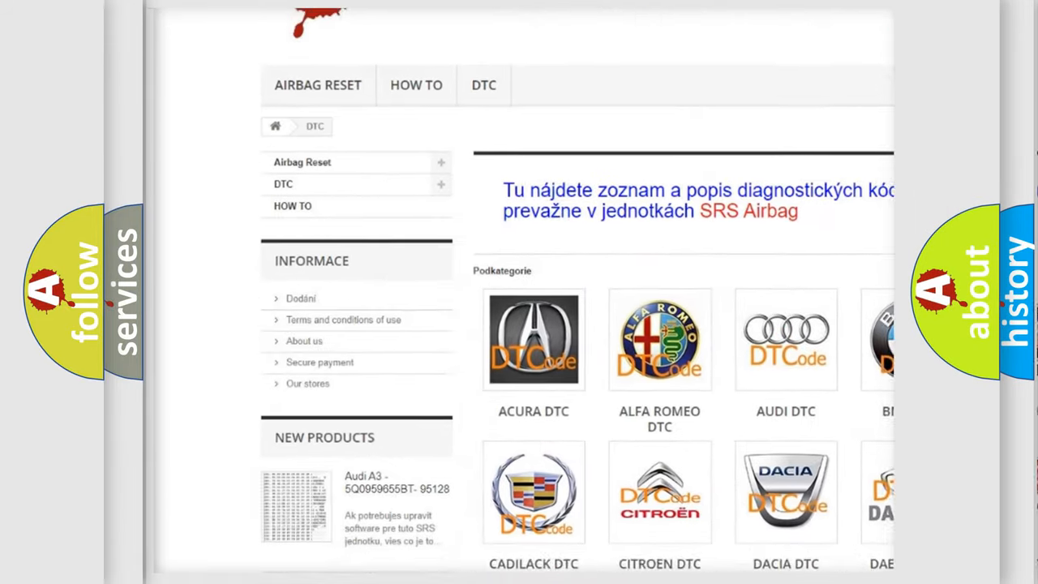
scroll("down", 3)
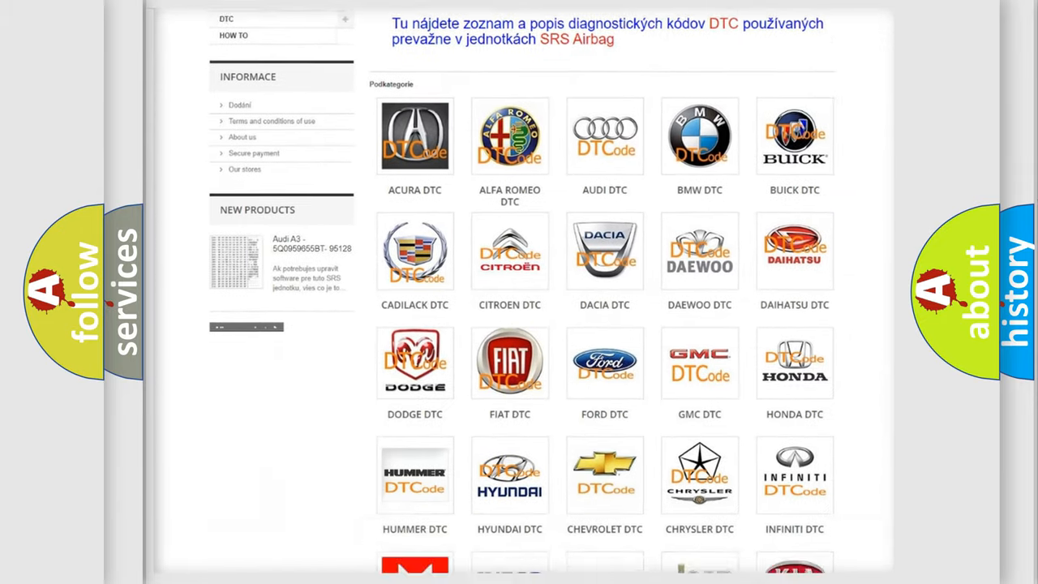
scroll("down", 3)
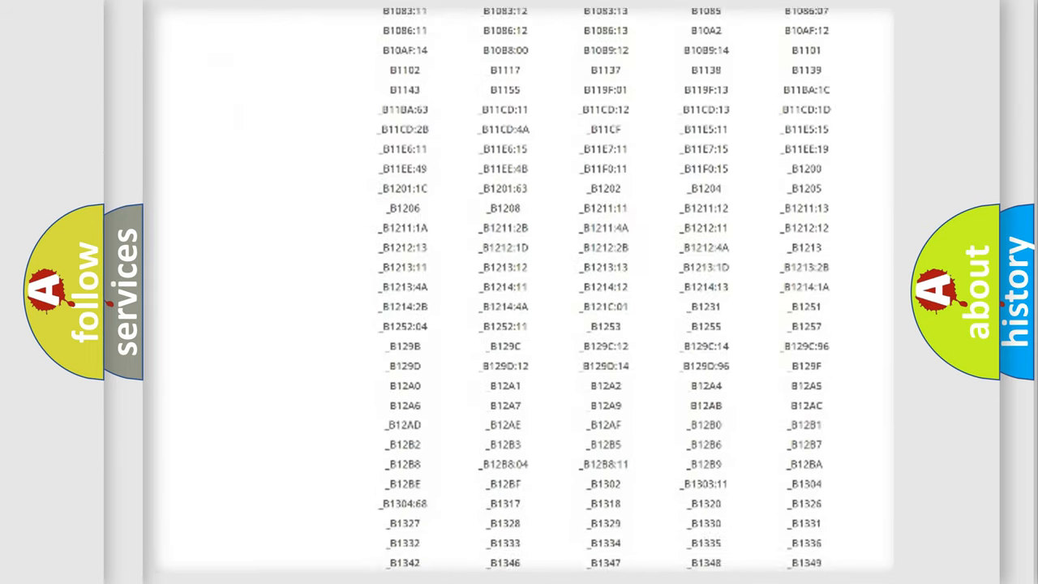
scroll("down", 3)
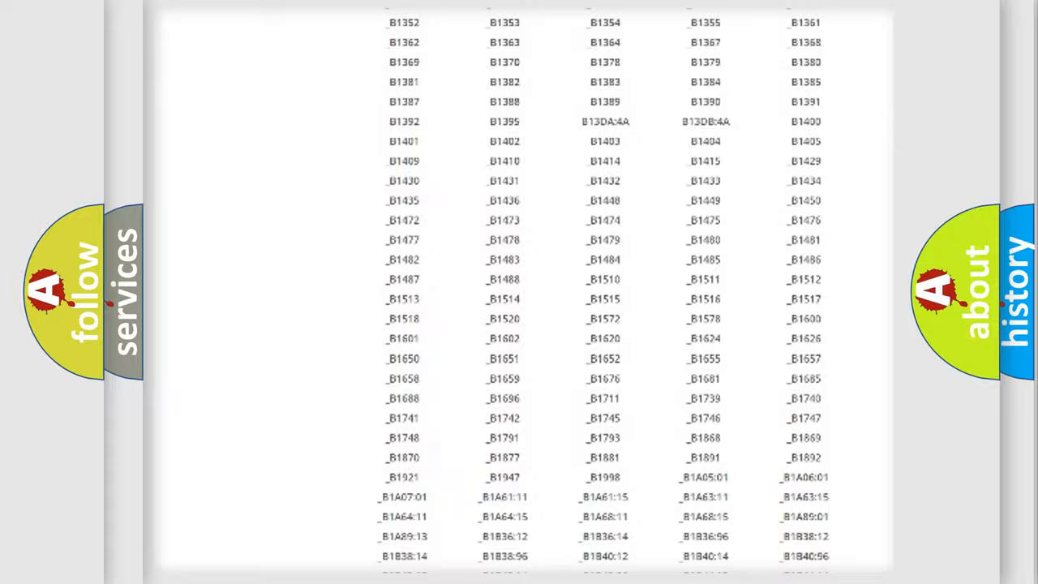